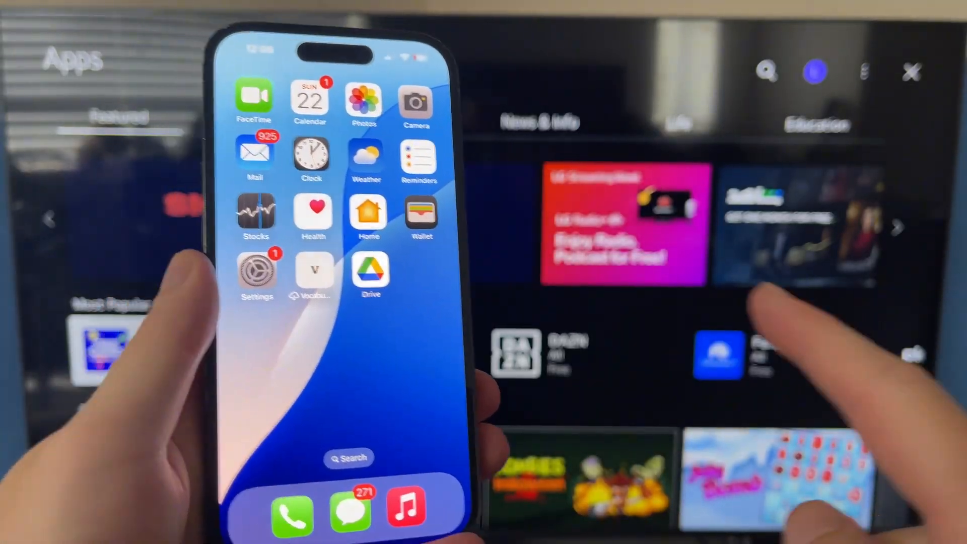
# Open Settings and view the Wi-Fi network the iPhone is connected to.
pyautogui.click(257, 272)
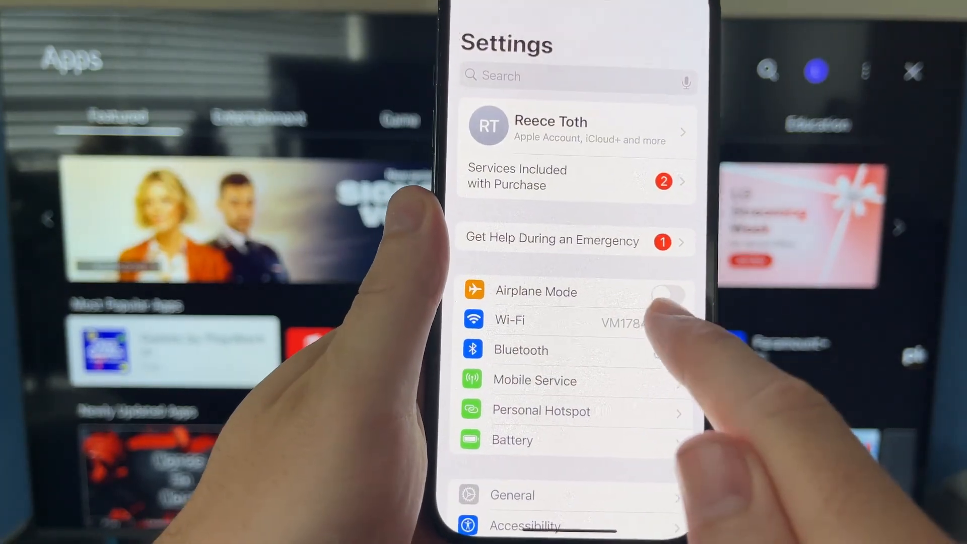
pyautogui.click(508, 319)
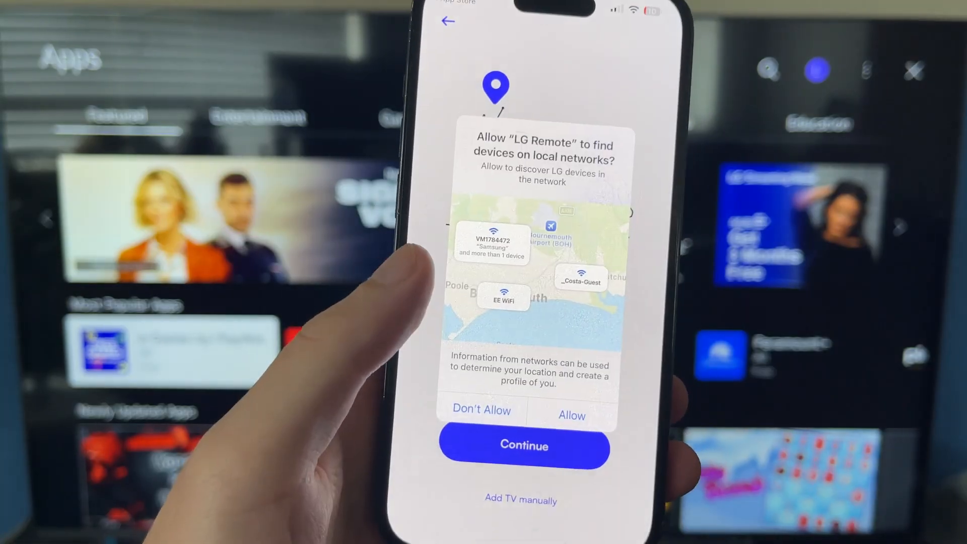
# Allow LG Remote local network access so it begins scanning for the TV.
pyautogui.click(571, 415)
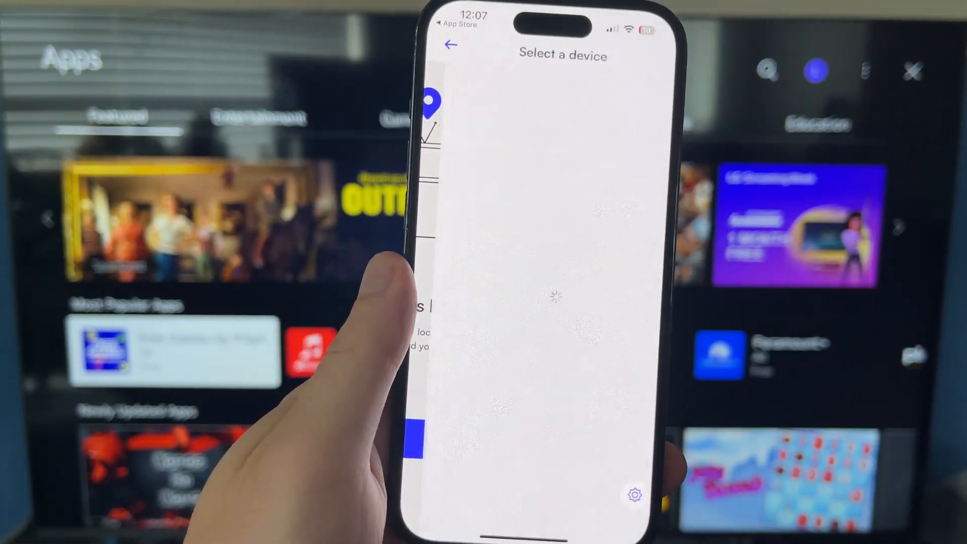